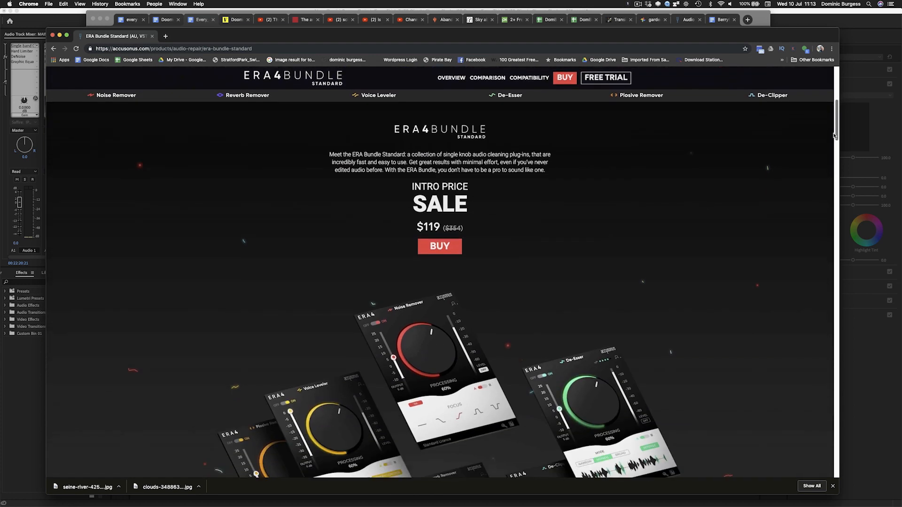
scroll(down, 3)
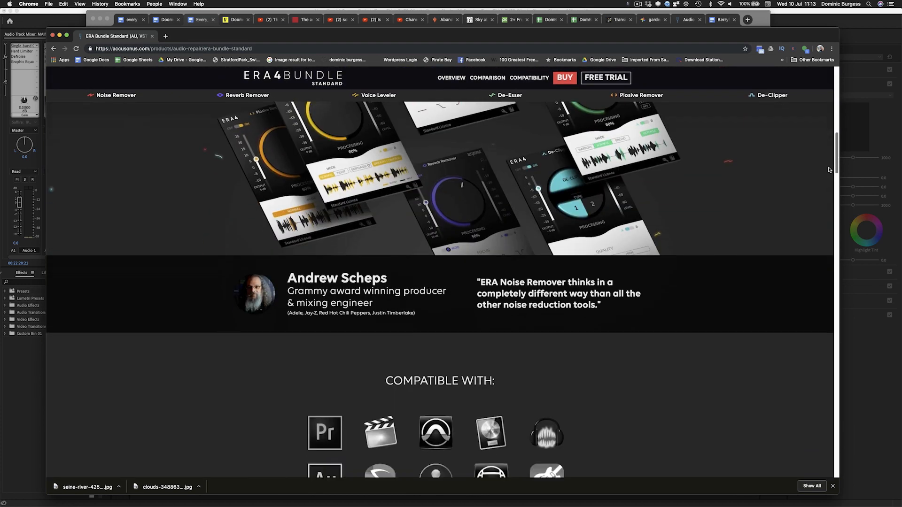
scroll(down, 3)
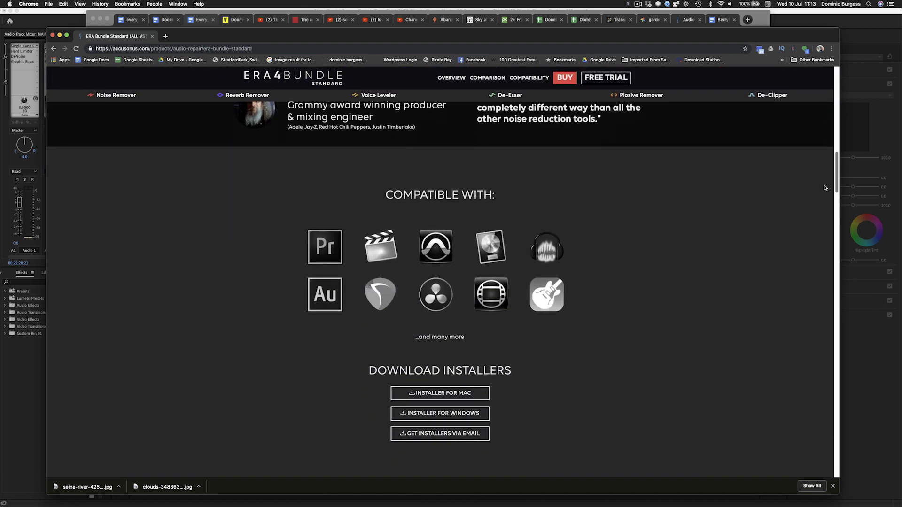
scroll(down, 3)
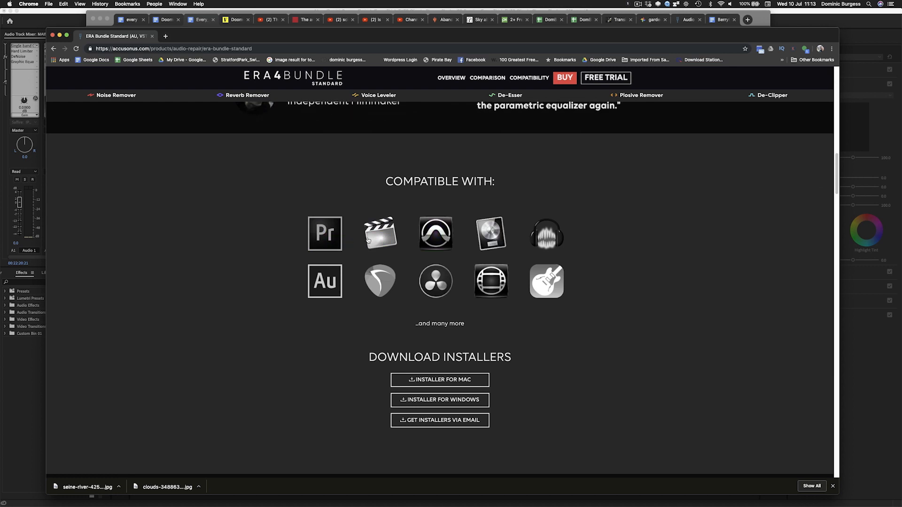